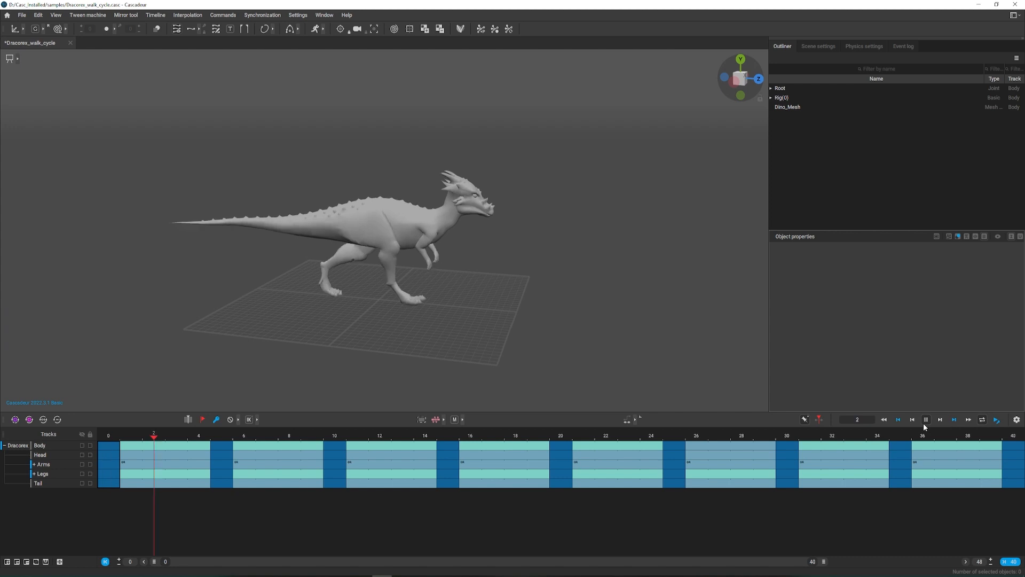
Stop the Dracorex walk cycle playback, returning to frame 0
left_click(925, 419)
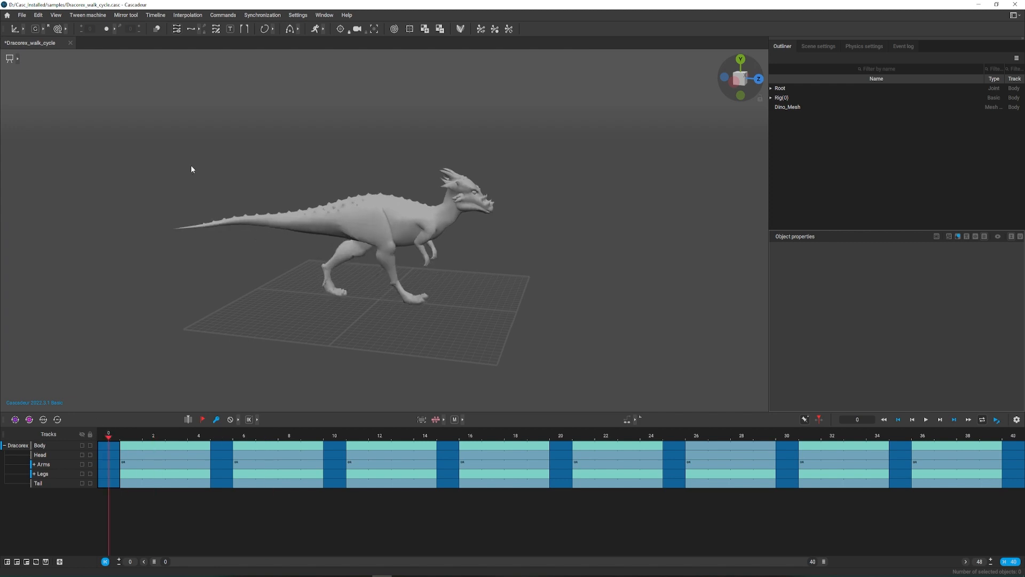
mouse_move(181, 151)
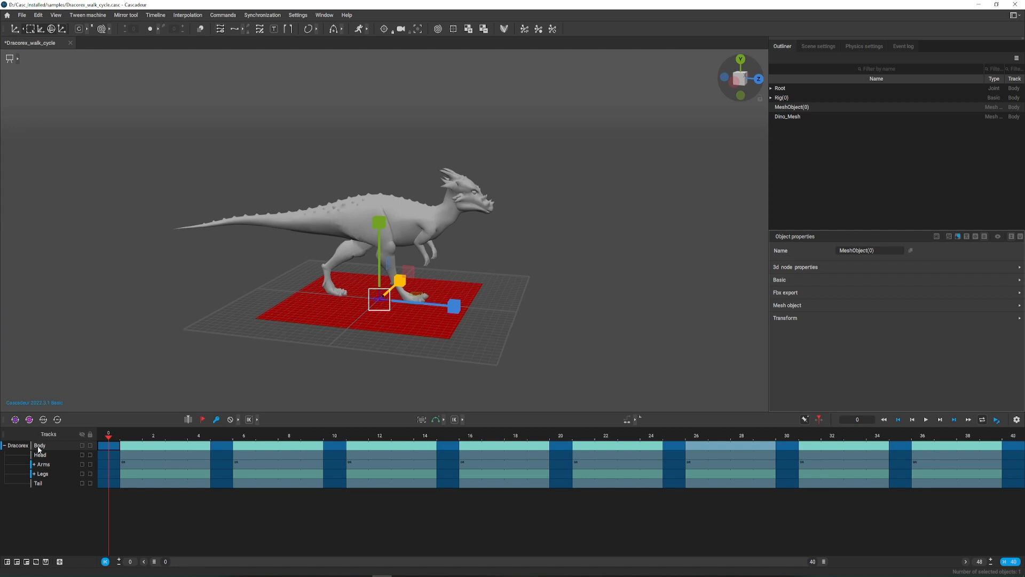
mouse_move(45, 534)
type("roo")
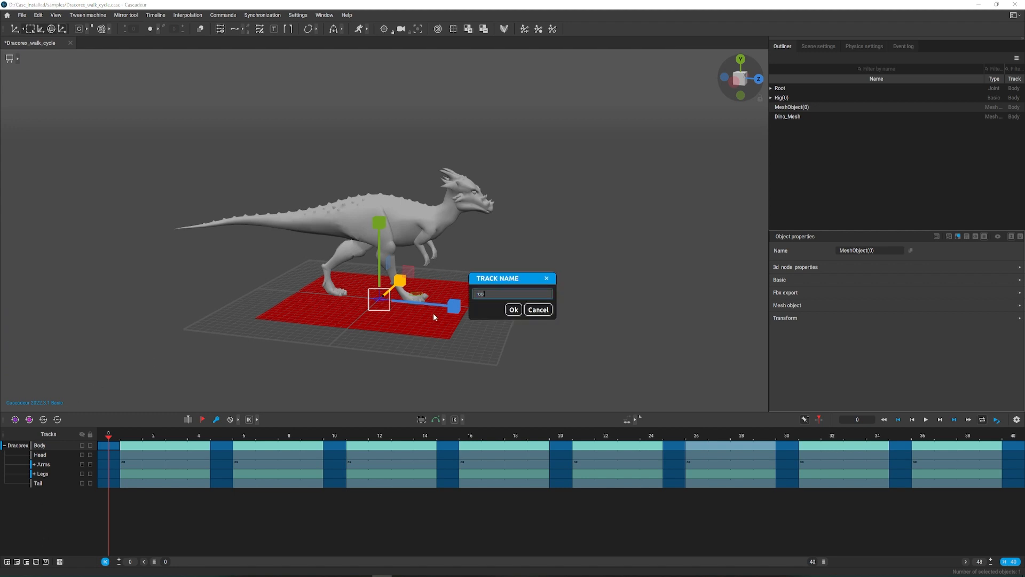
Confirm the name root_c for the new controller track
left_click(513, 309)
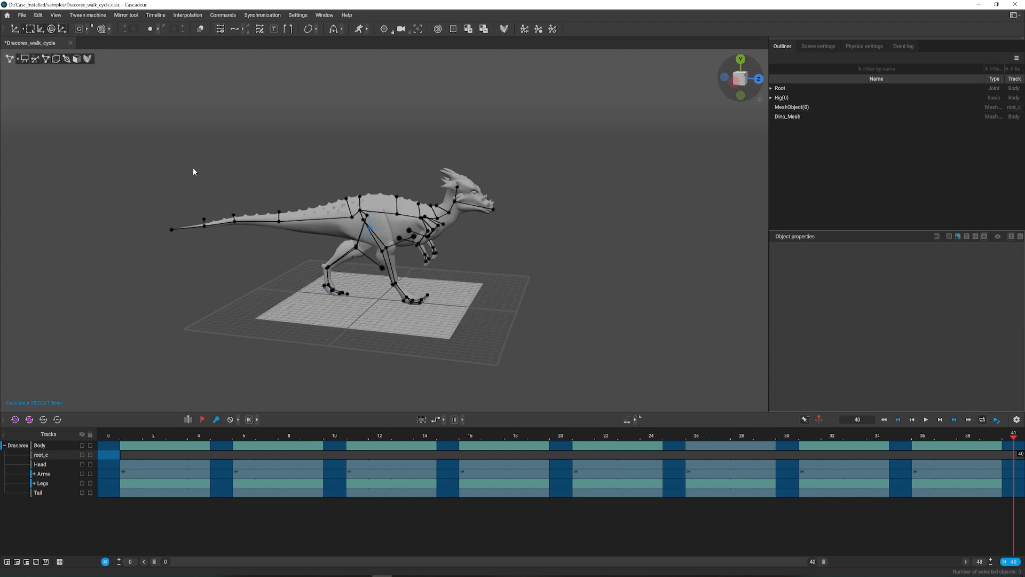
mouse_move(229, 191)
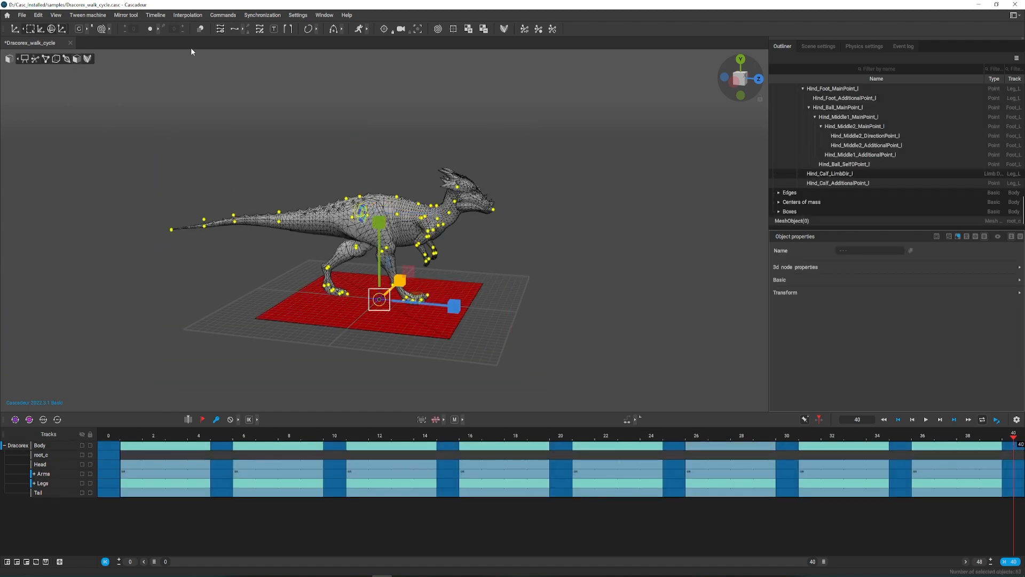
Run Rig additional > Constrain points to tie the rig points to the controller
left_click(222, 15)
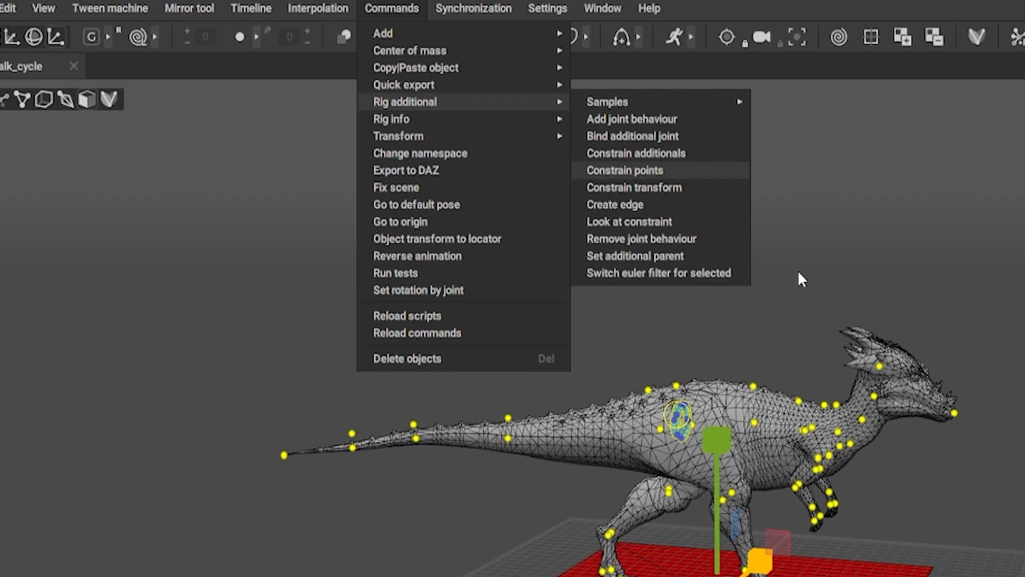
left_click(624, 169)
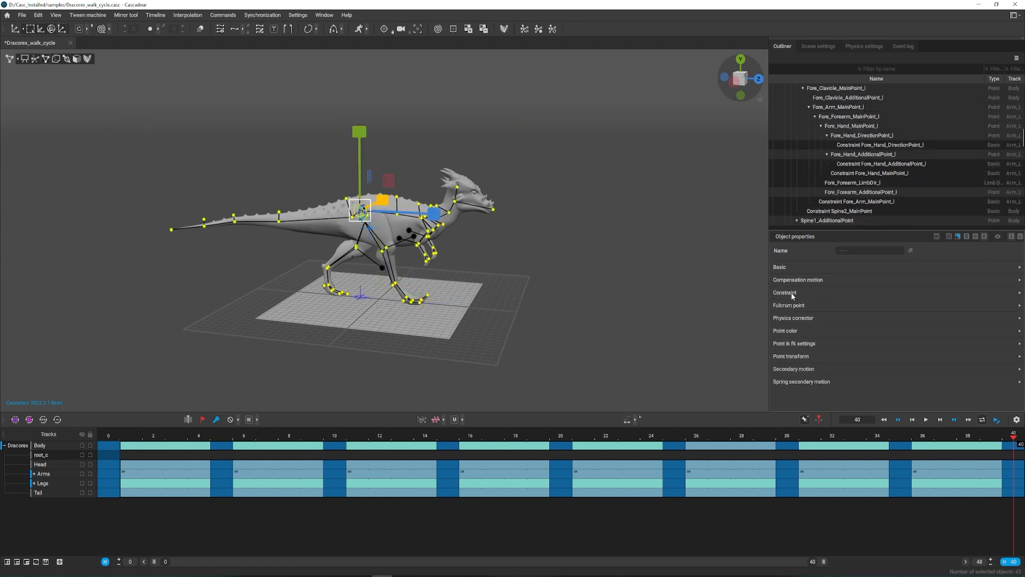
Enable the point constraints in the Constraint properties, then deselect
left_click(786, 292)
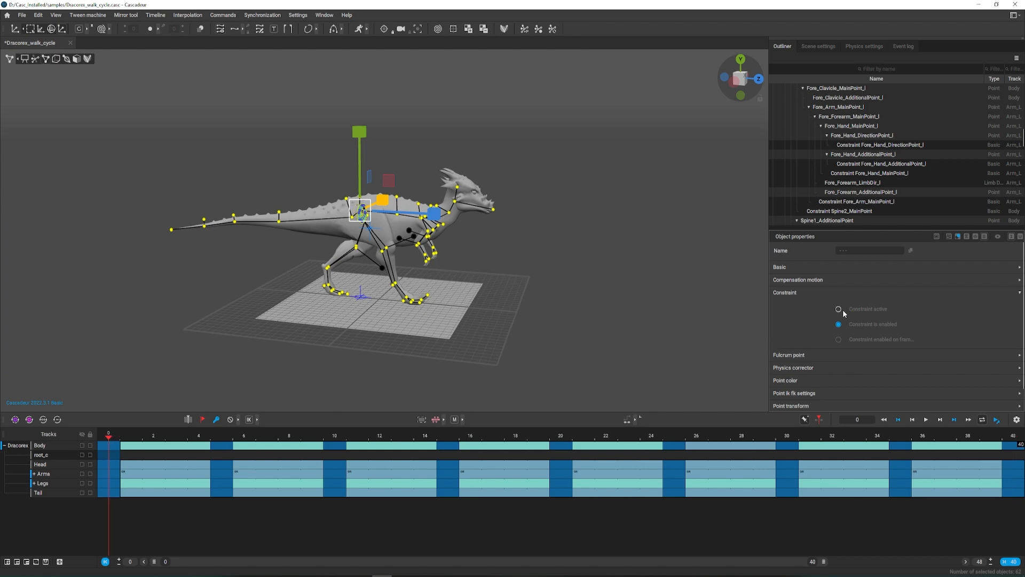
left_click(839, 309)
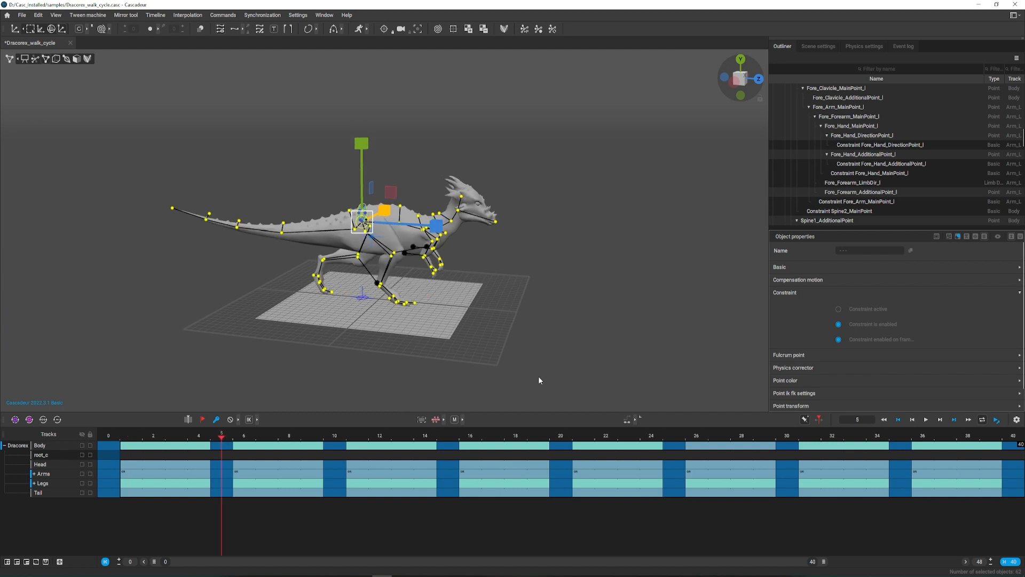
left_click(837, 309)
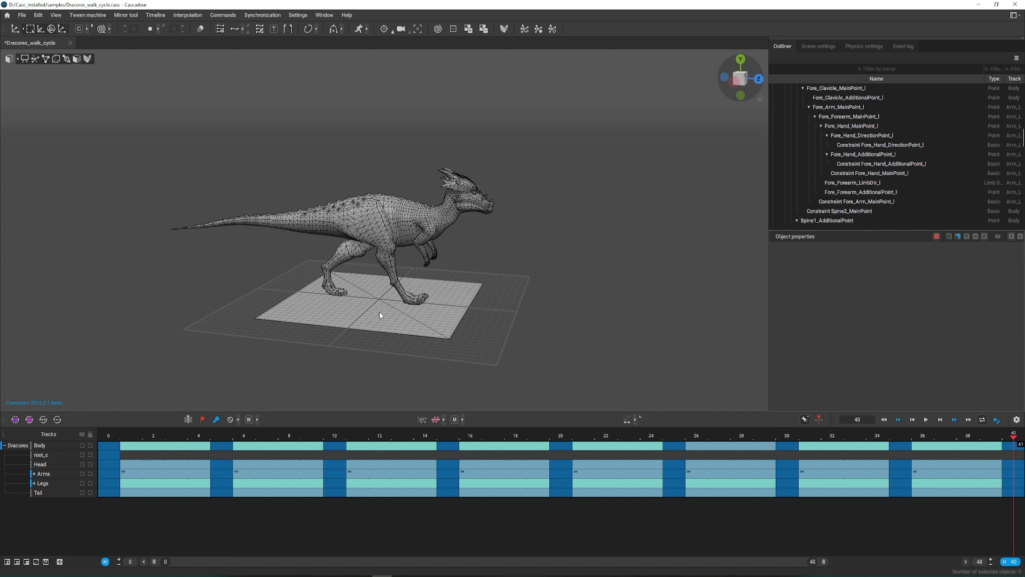
Key the controller forward at frame 40 and scrub frames 18, 5 and 36
left_click(379, 295)
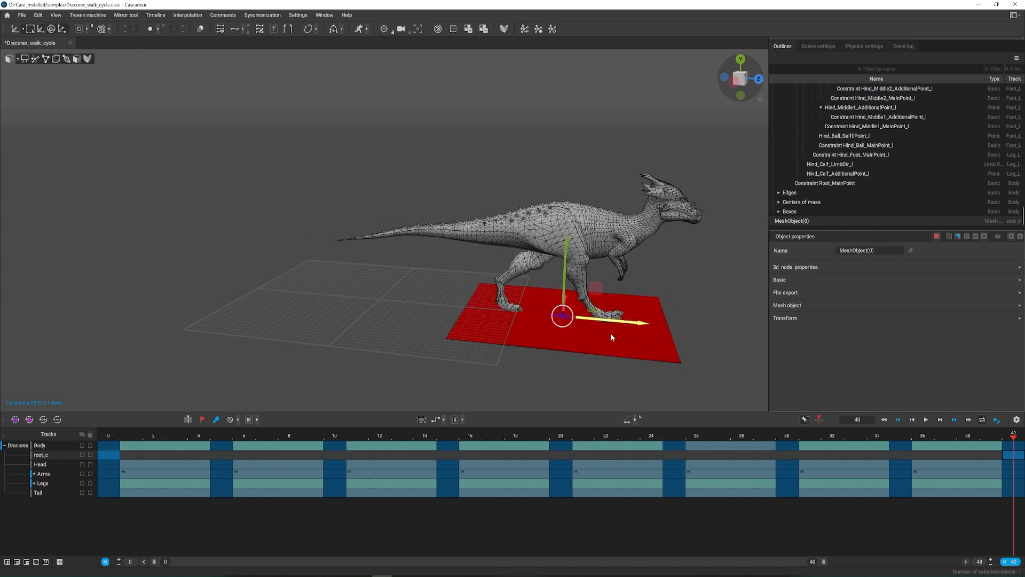
left_click(515, 434)
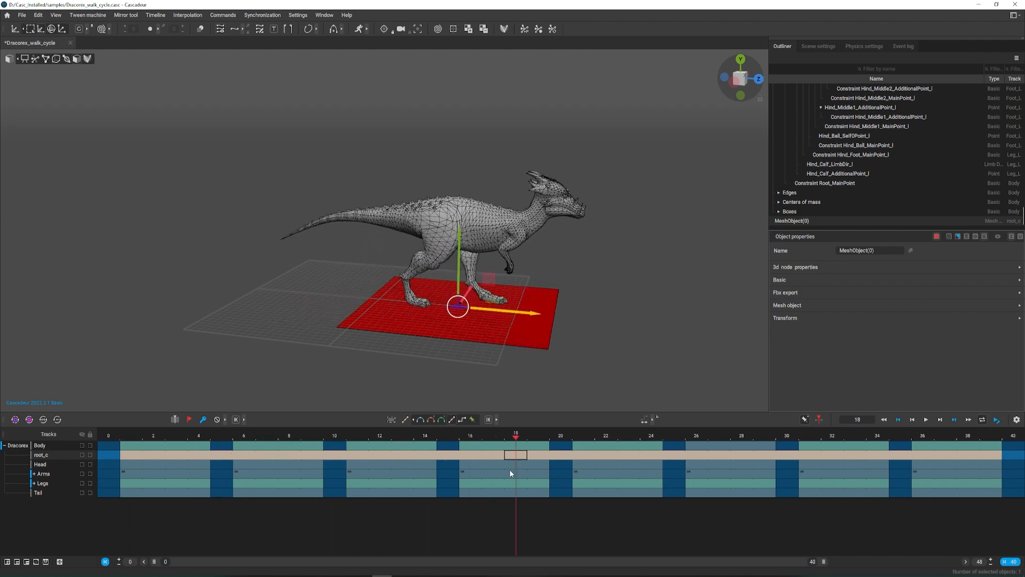
left_click(922, 435)
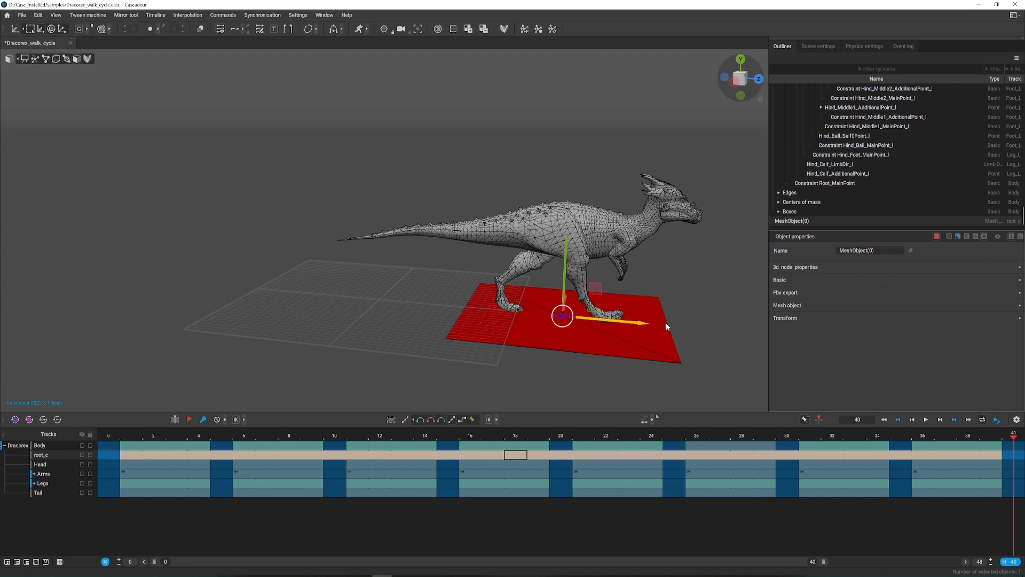
left_click(221, 436)
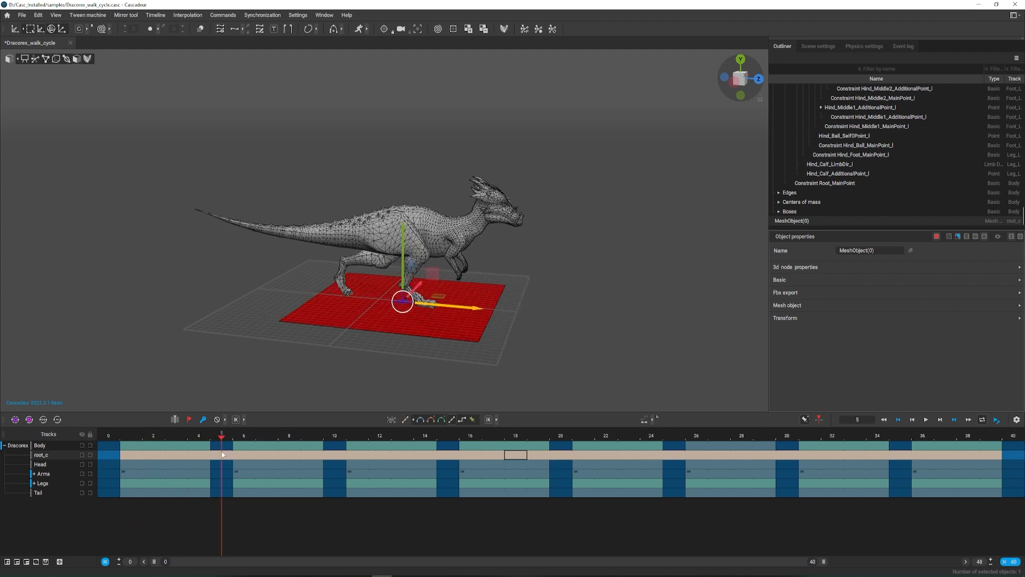
left_click(923, 435)
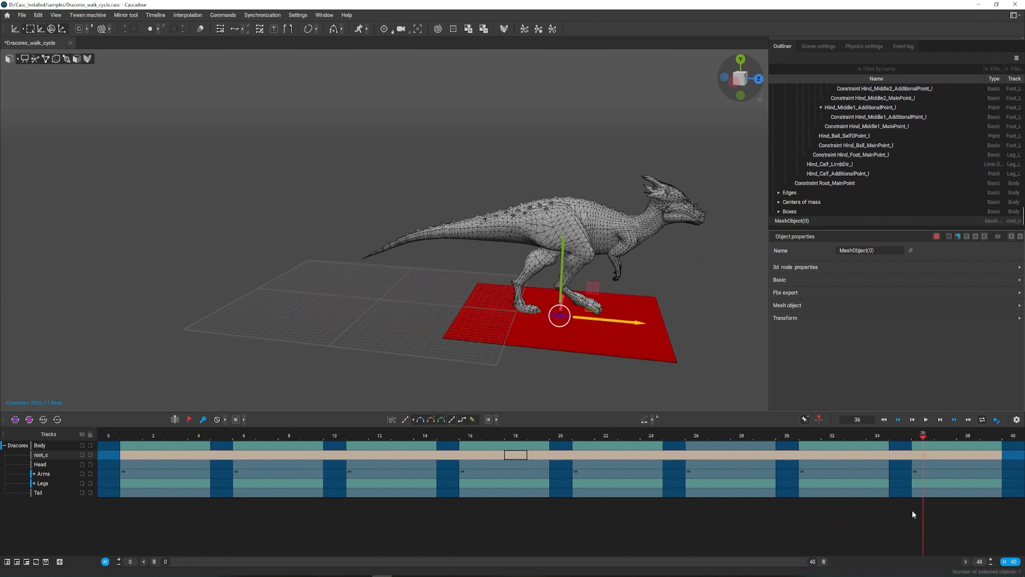